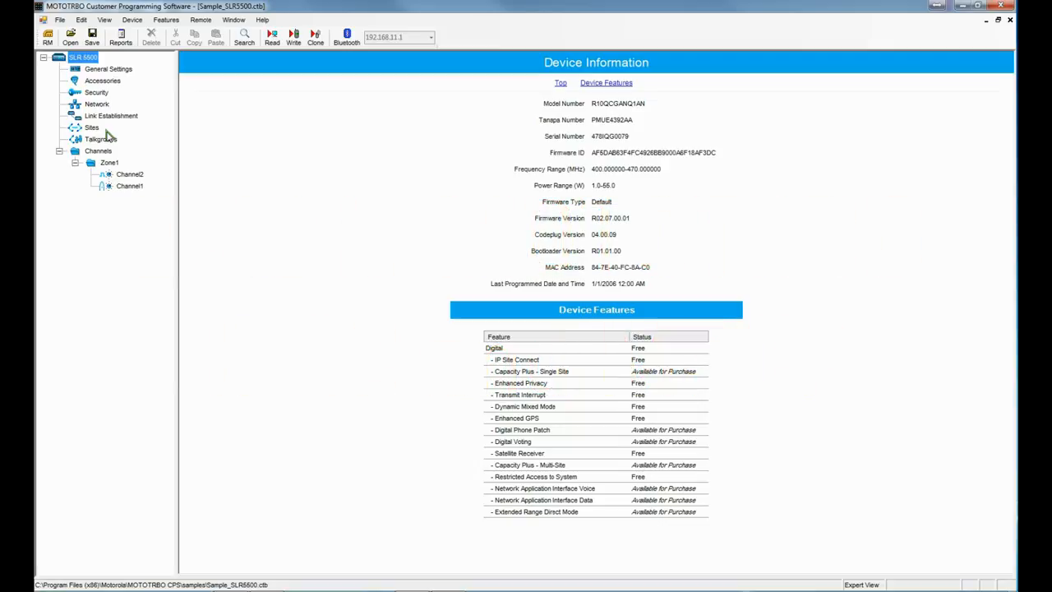
pyautogui.moveTo(180, 122)
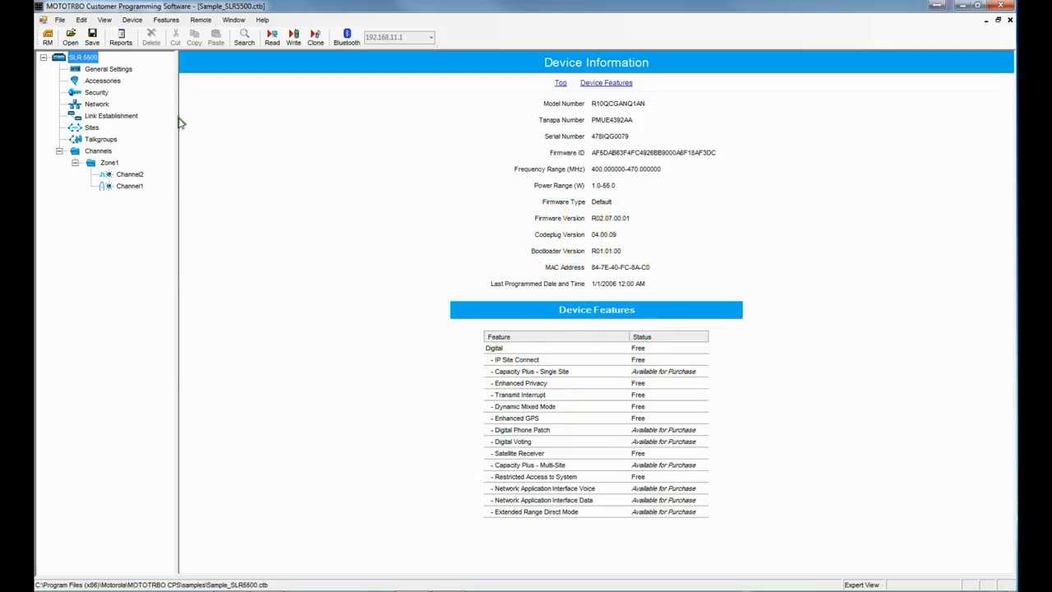
# - Check the software version information from the Help menu and dismiss it
pyautogui.click(263, 20)
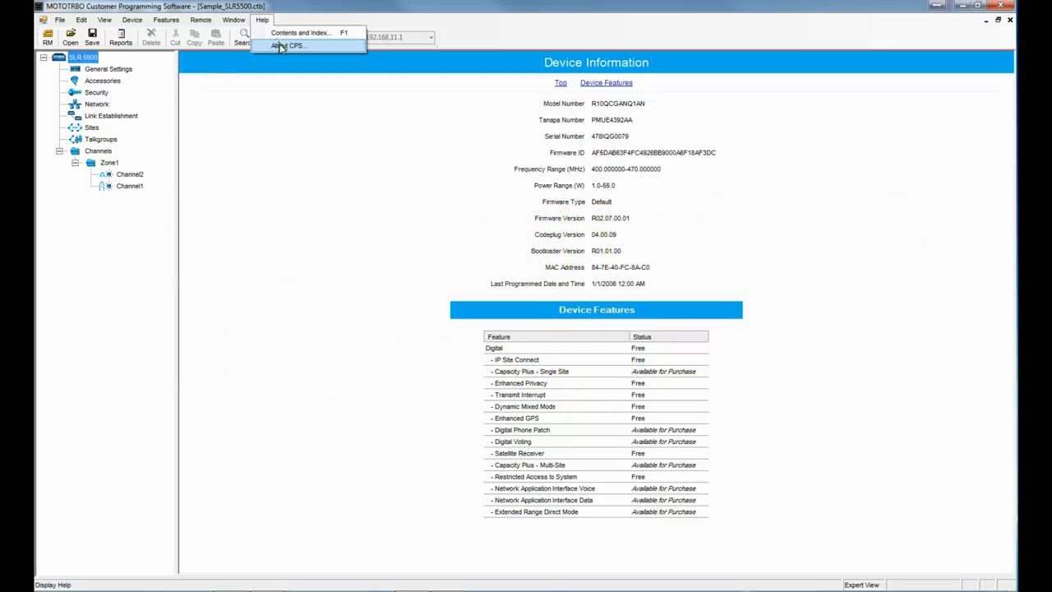
pyautogui.click(286, 46)
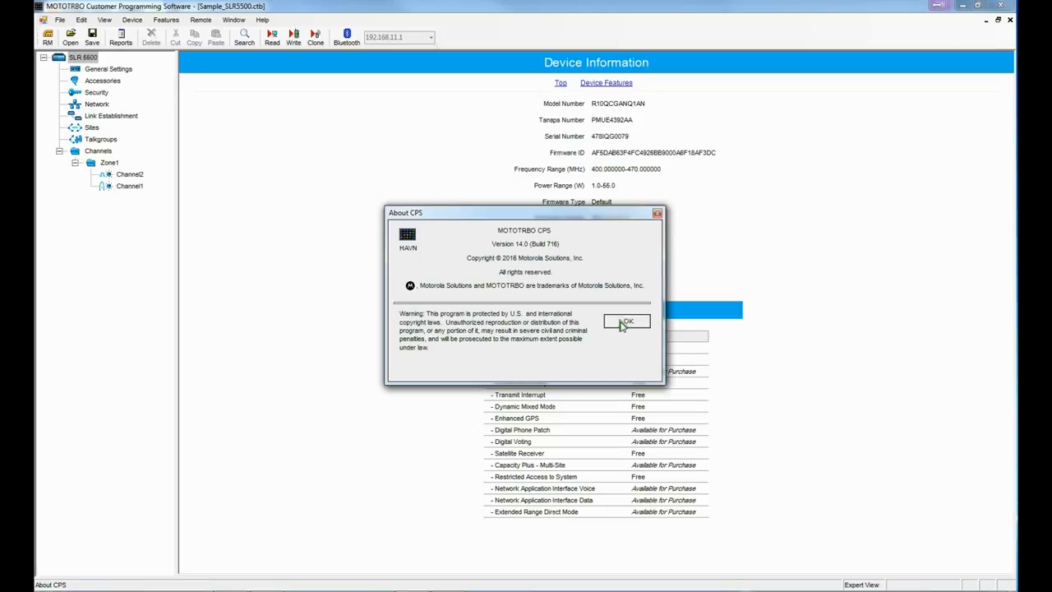
pyautogui.click(627, 321)
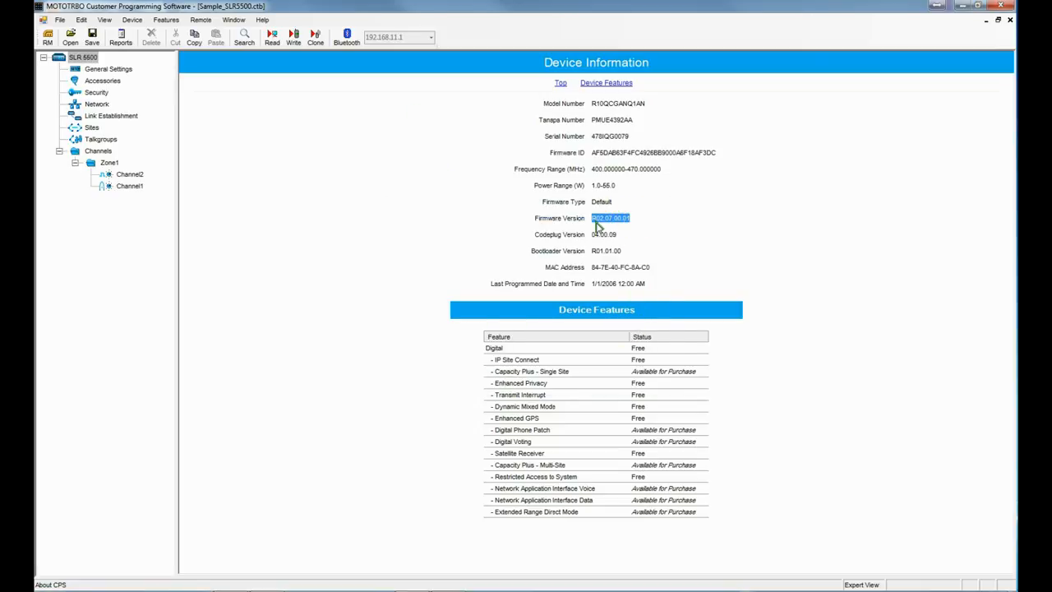
pyautogui.moveTo(599, 261)
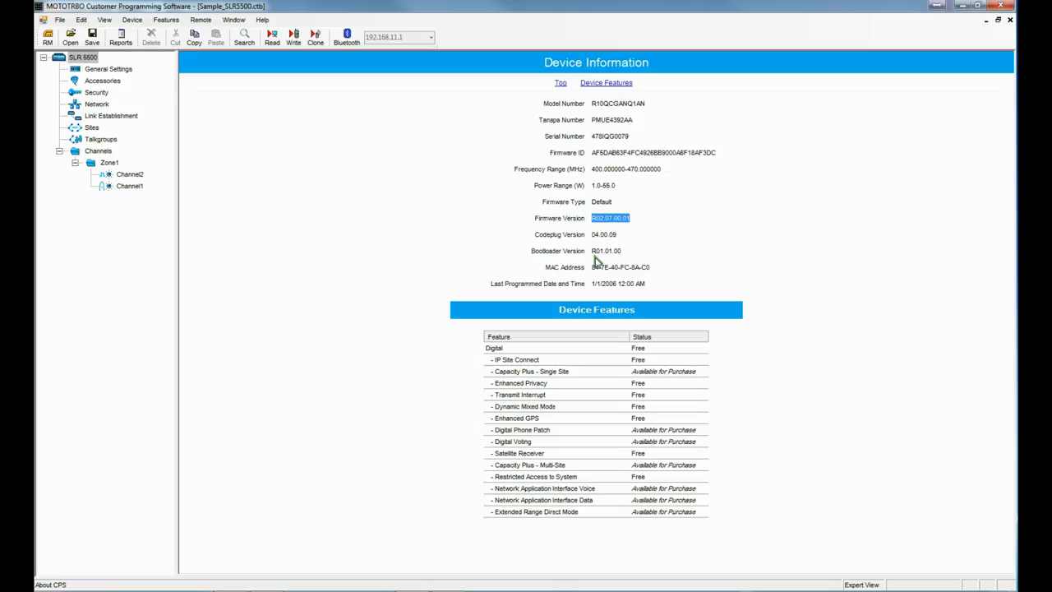
pyautogui.moveTo(566, 238)
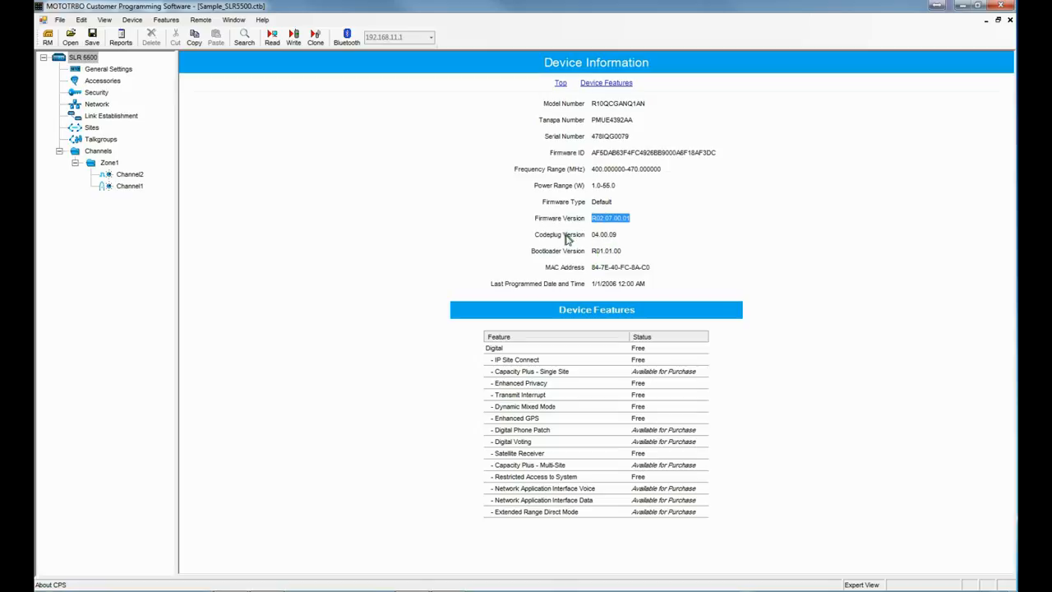
pyautogui.moveTo(562, 230)
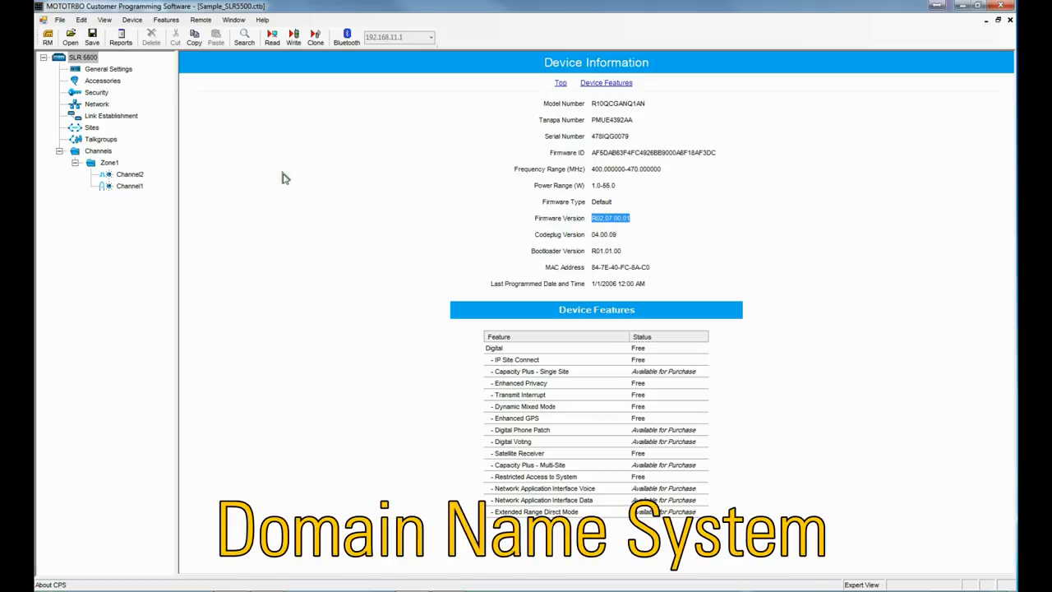
pyautogui.moveTo(91, 108)
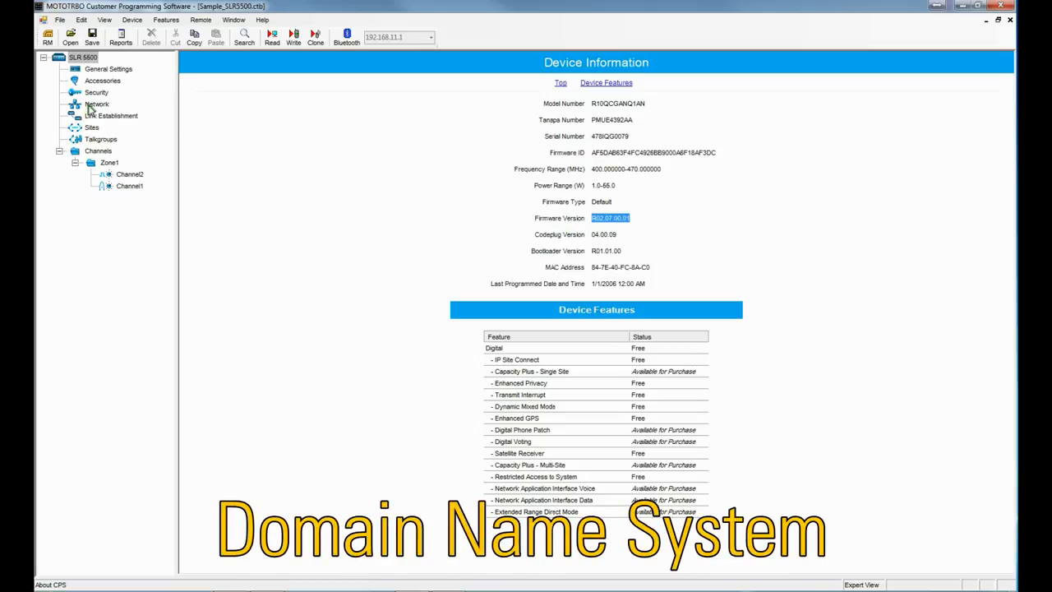
# - Show the Network settings page scrolled down to the DNS Addresses section
pyautogui.click(97, 103)
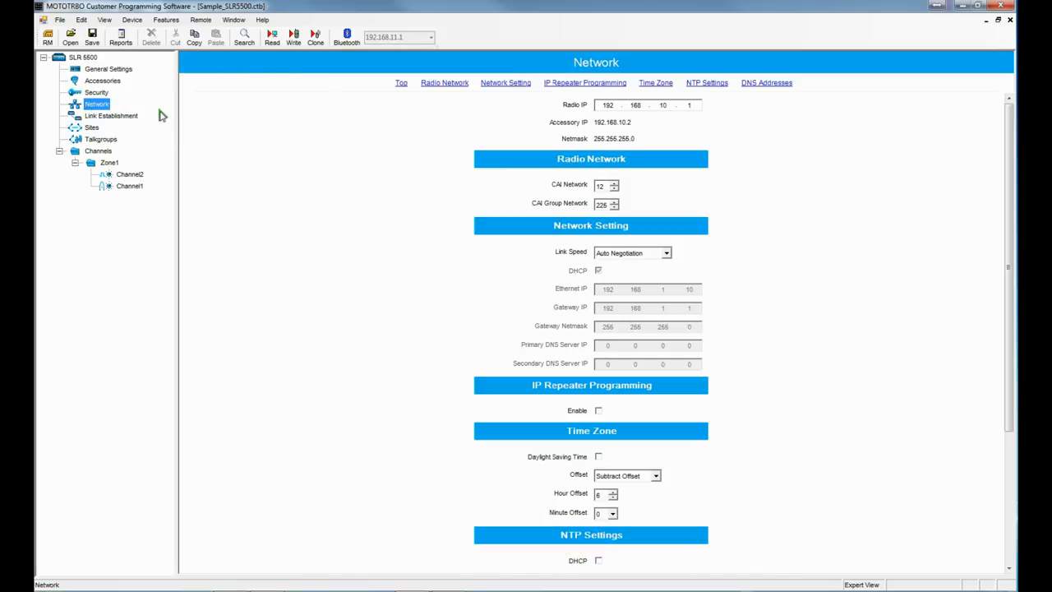
pyautogui.moveTo(866, 250)
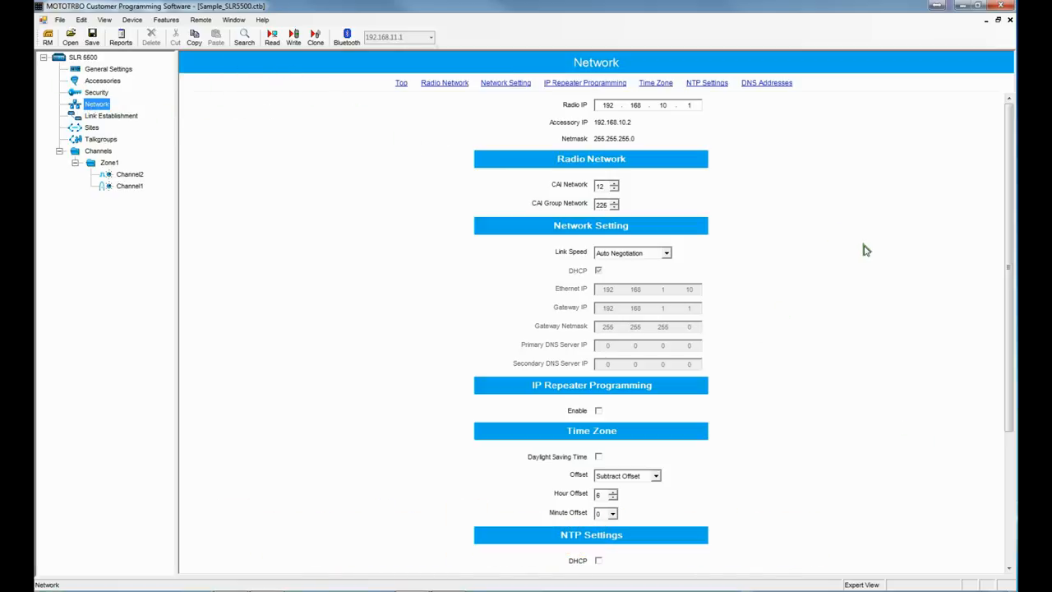
pyautogui.scroll(-3)
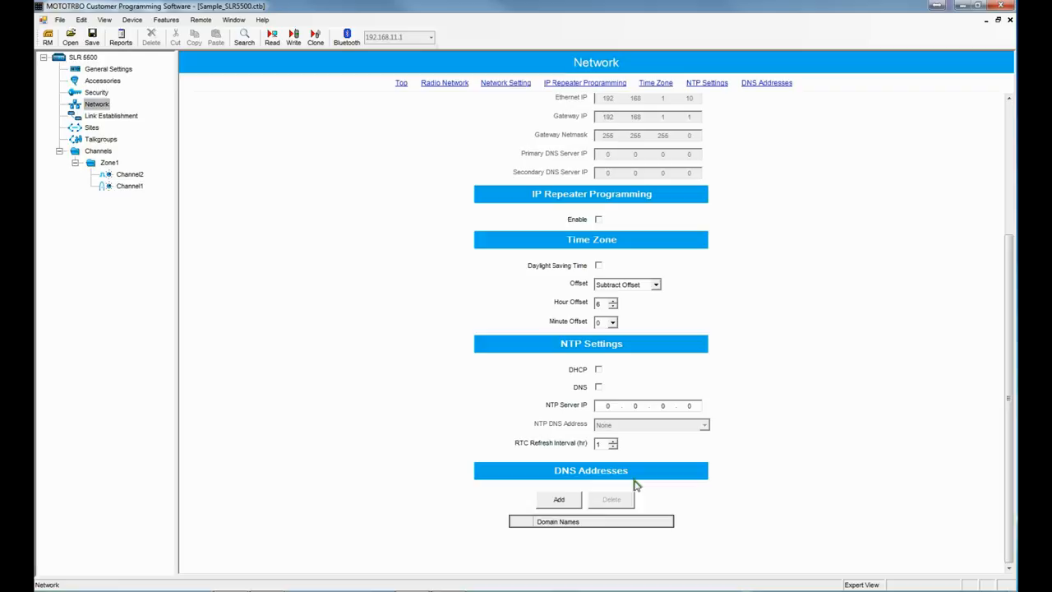
pyautogui.moveTo(565, 480)
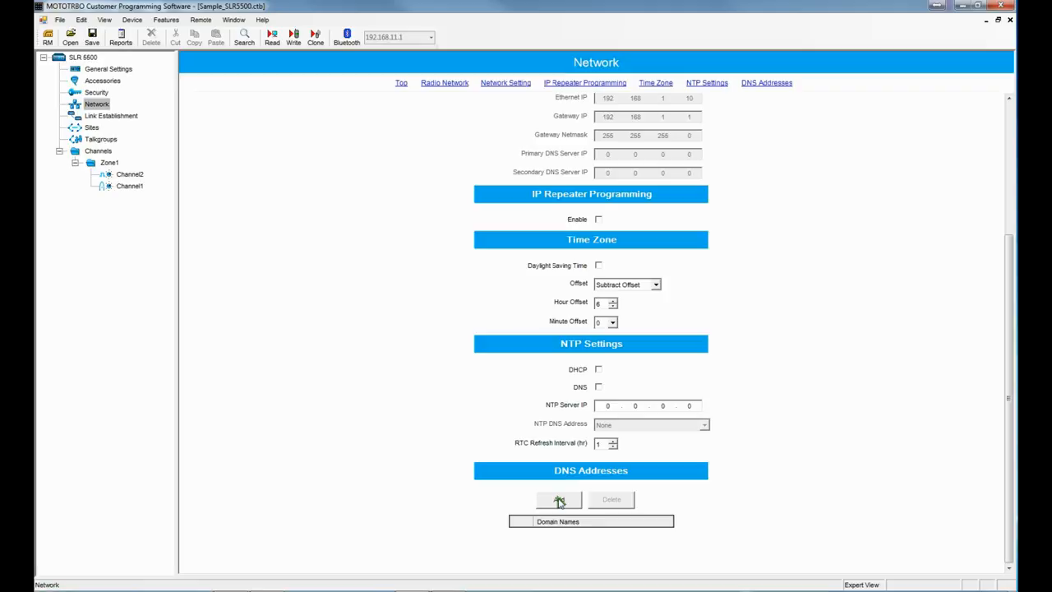
# - Add a DNS address entry named dns.home.net under DNS Addresses
pyautogui.click(559, 500)
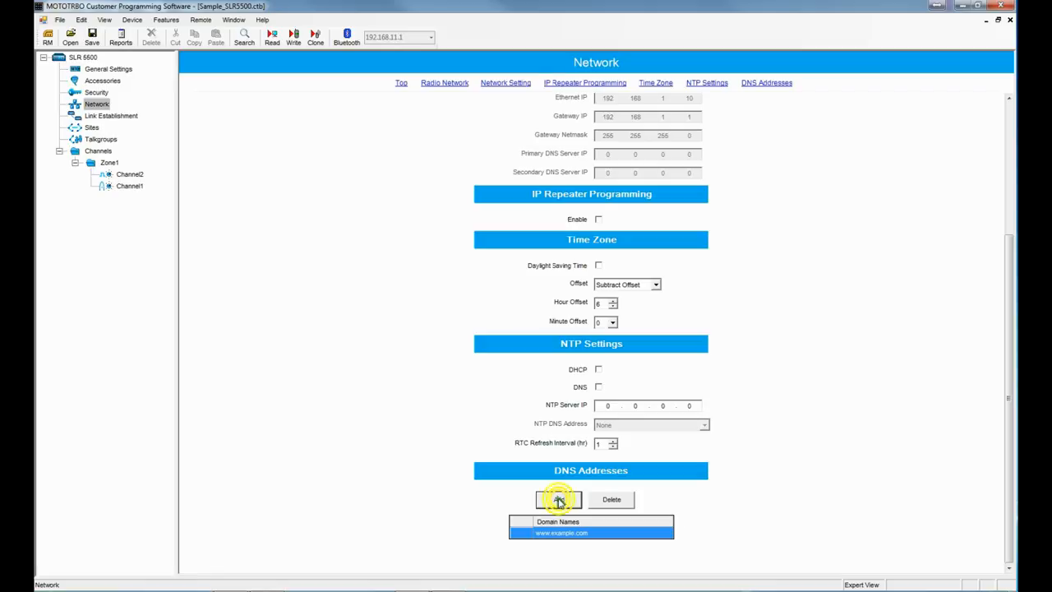
pyautogui.click(559, 500)
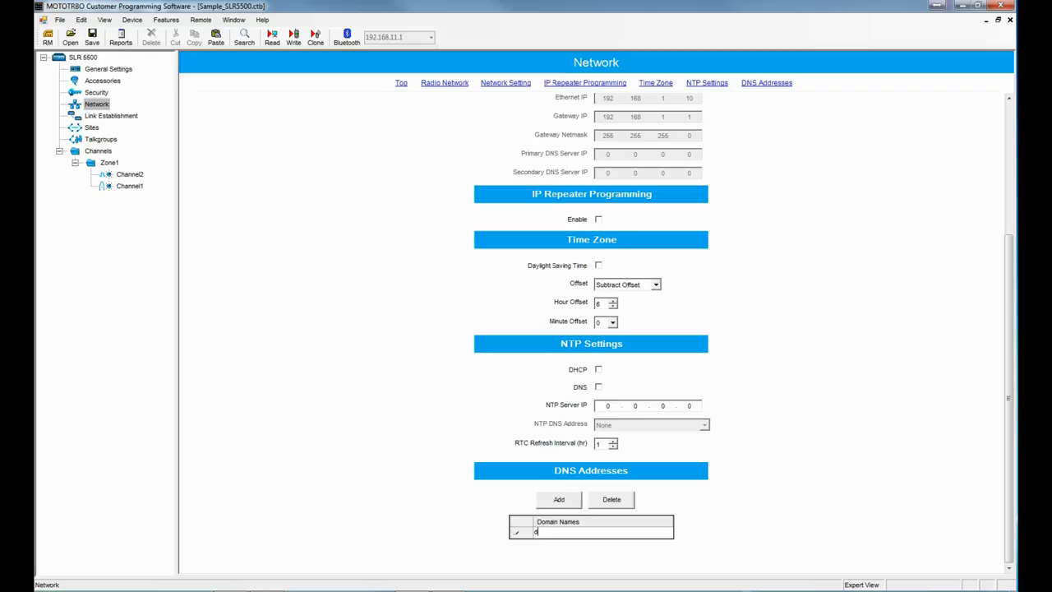
pyautogui.write('dns.home')
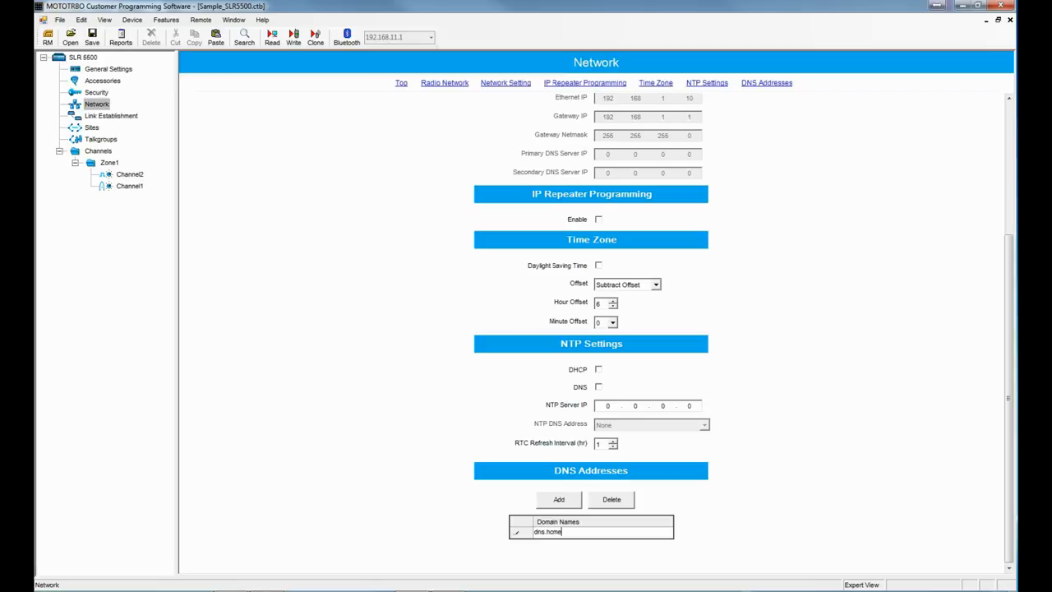
pyautogui.write('.net')
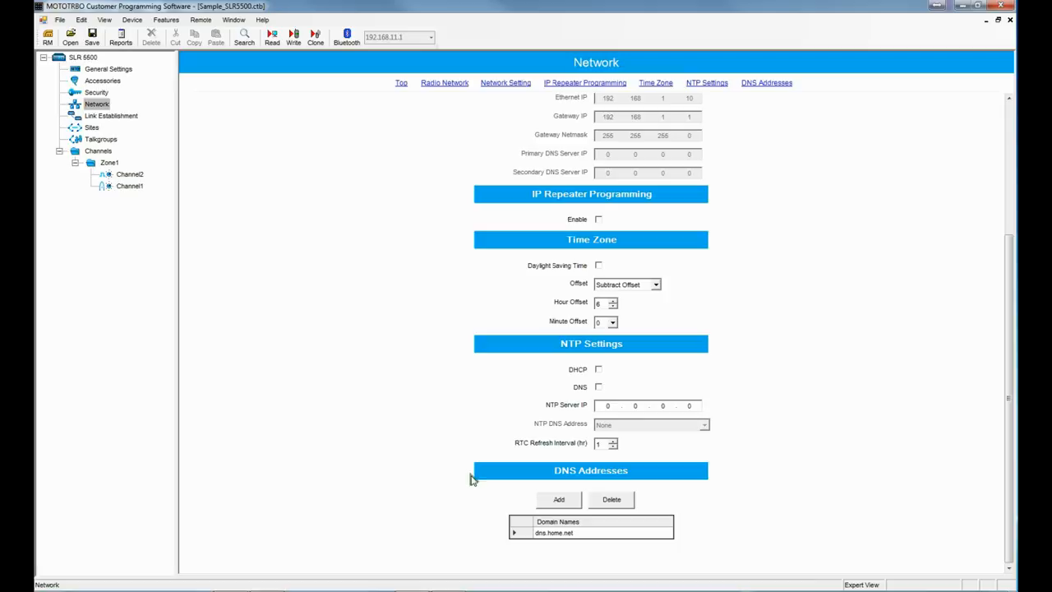
pyautogui.moveTo(574, 552)
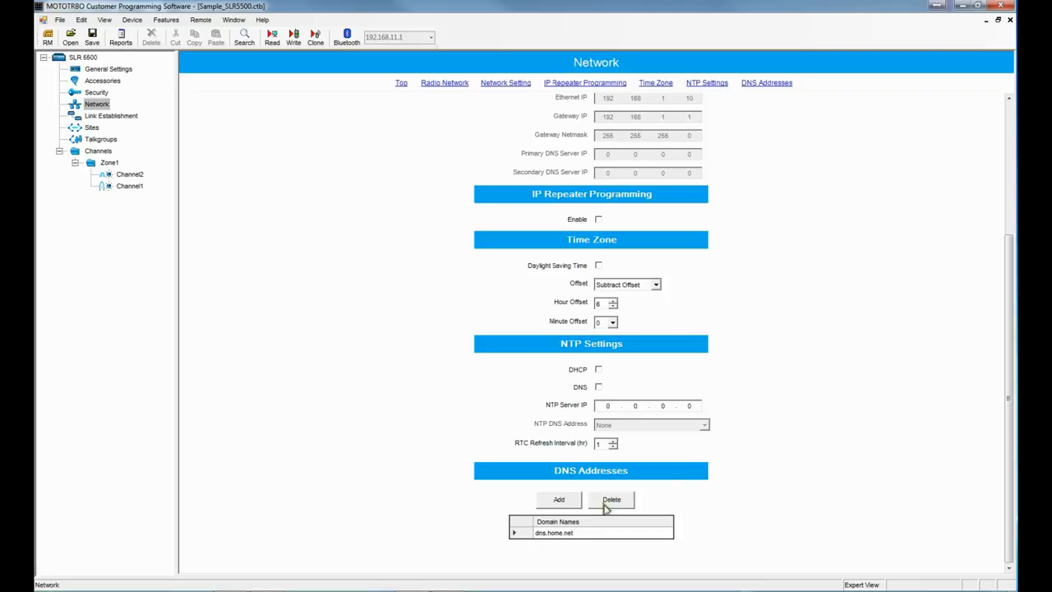
# - Enable DHCP in the Network Setting section
pyautogui.scroll(3)
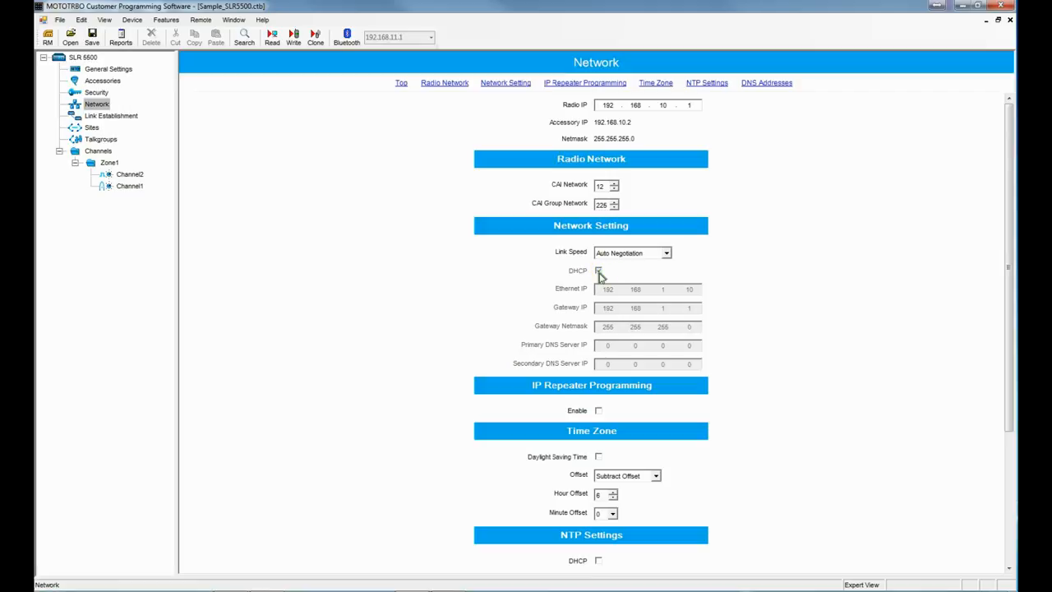
pyautogui.click(598, 270)
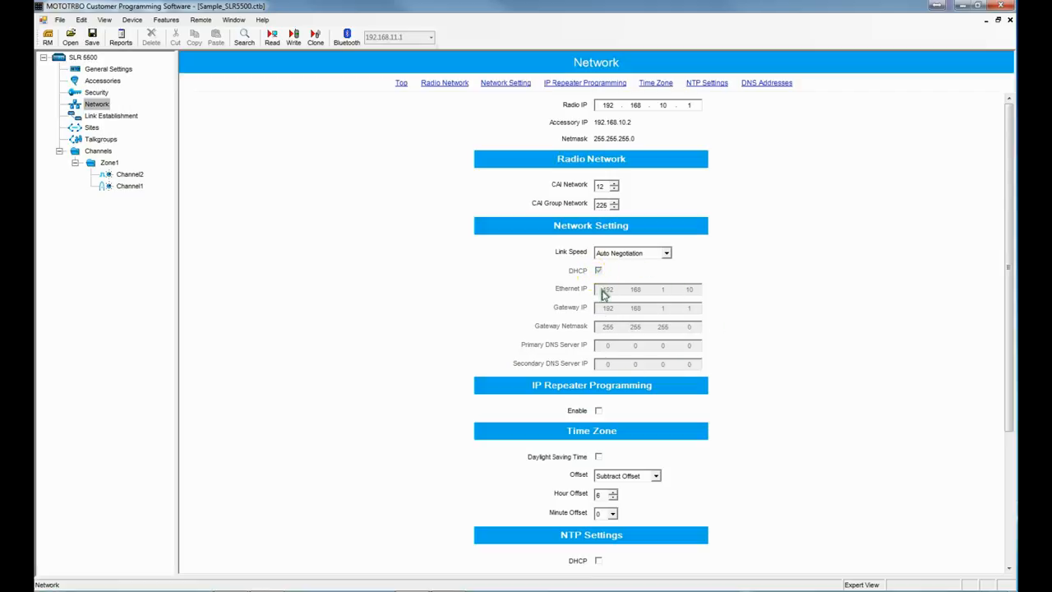
pyautogui.moveTo(661, 292)
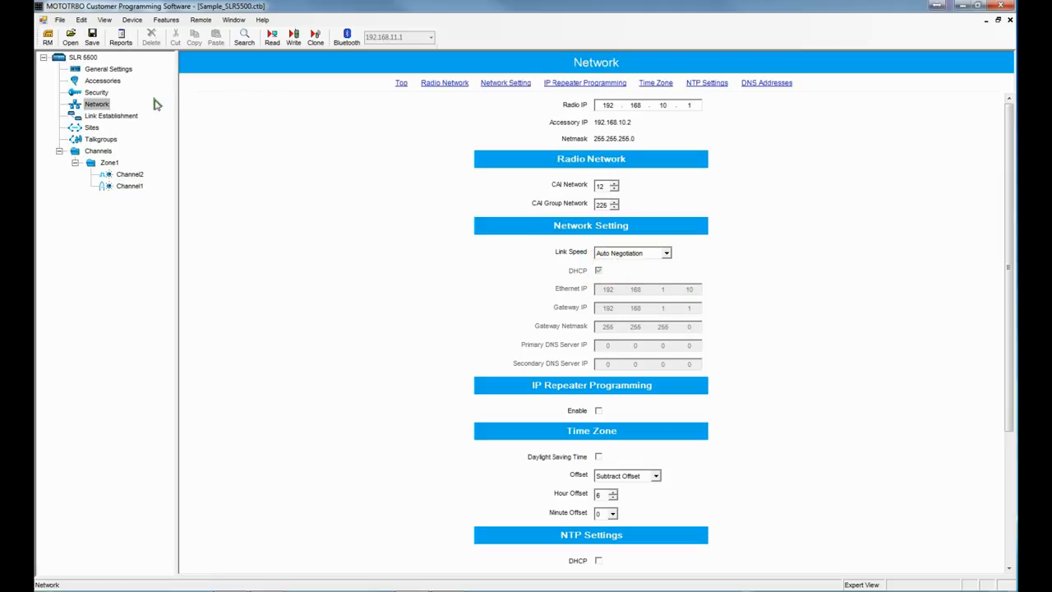
# - Set the Link Establishment link type to Master, then return to the Network page
pyautogui.click(112, 115)
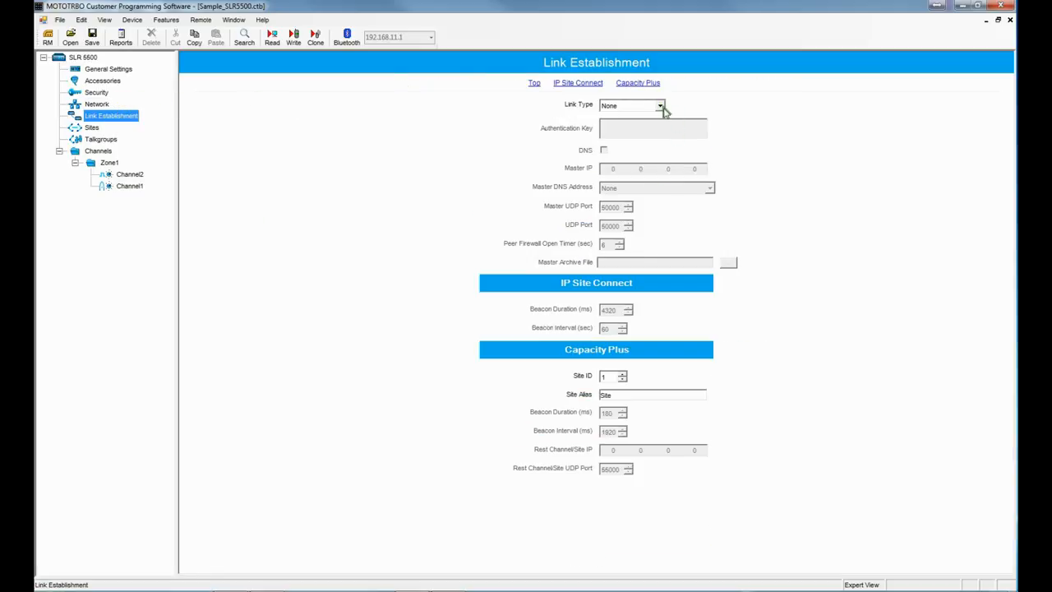
pyautogui.click(659, 105)
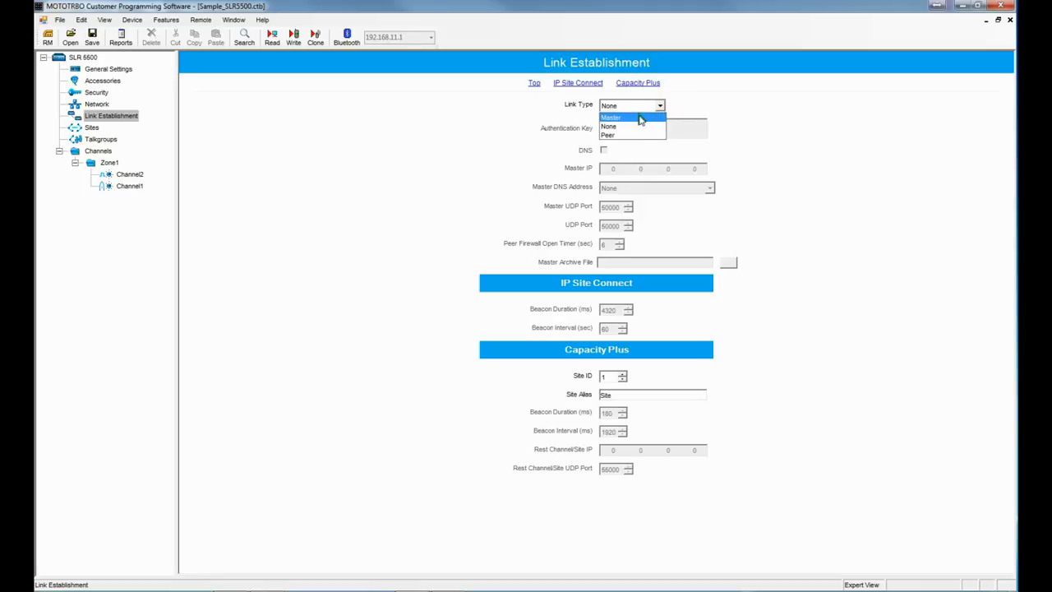
pyautogui.click(612, 117)
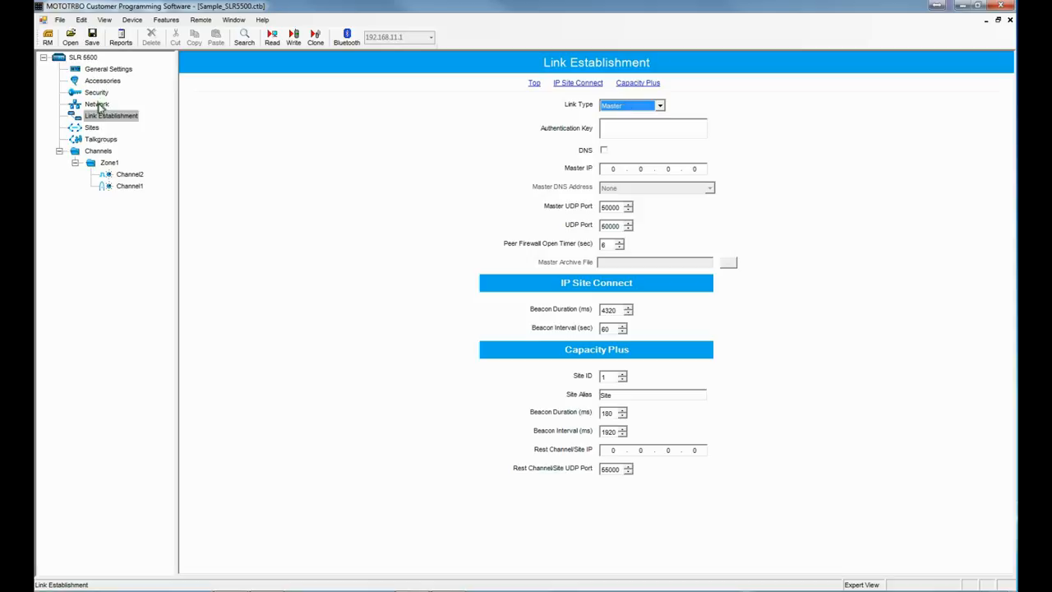
pyautogui.click(97, 104)
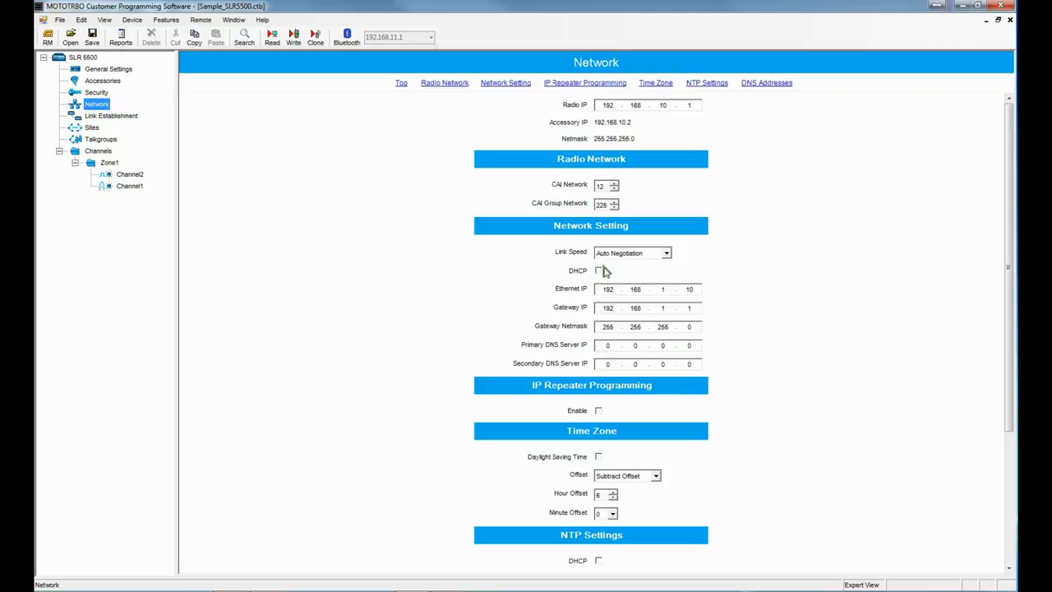
pyautogui.moveTo(602, 271)
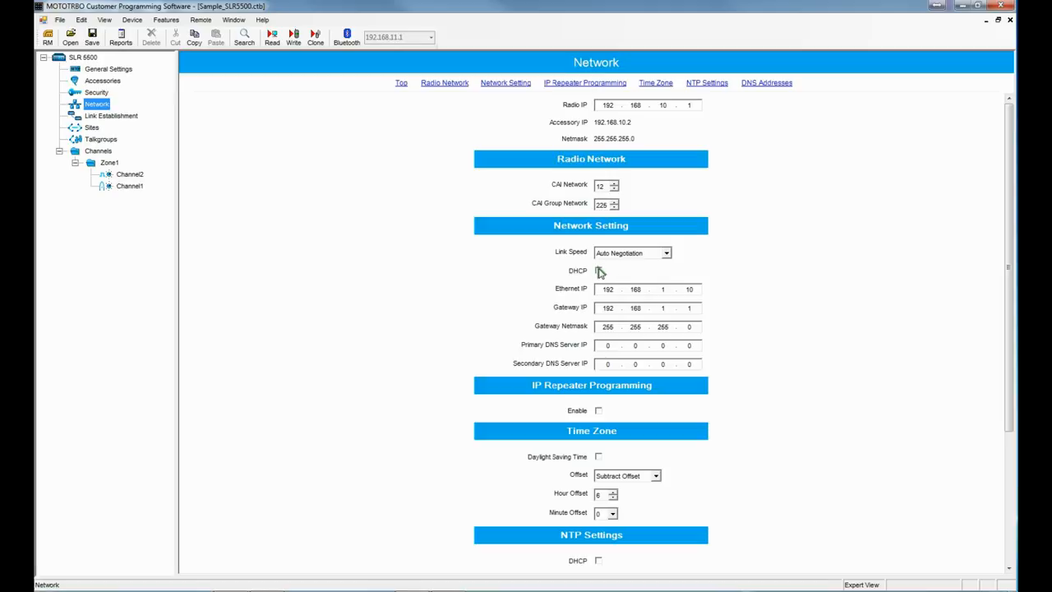
# - Turn DHCP on again and bring the DNS Addresses section into view
pyautogui.click(599, 270)
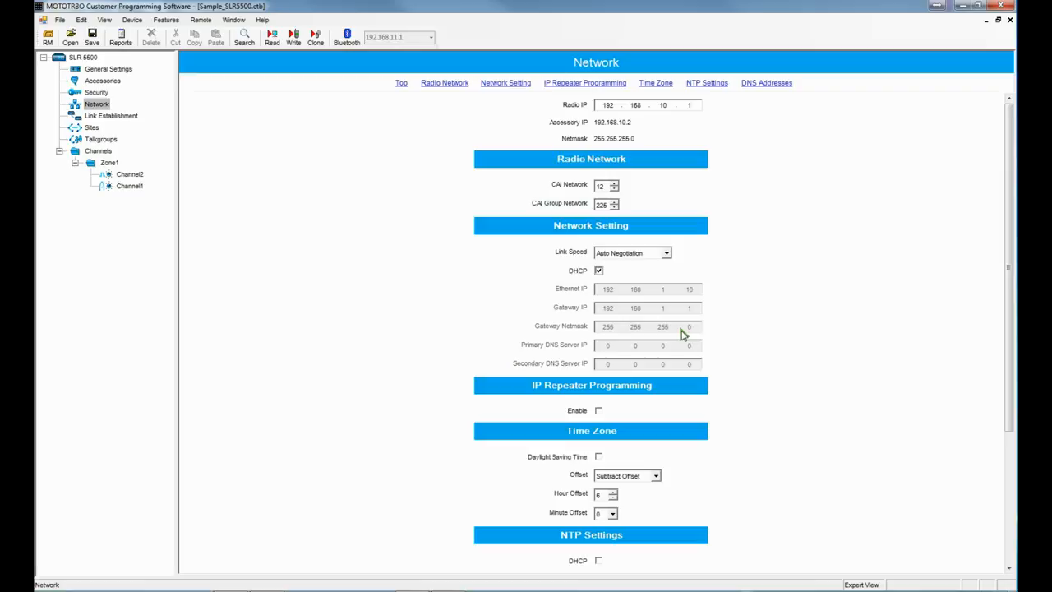
pyautogui.moveTo(657, 300)
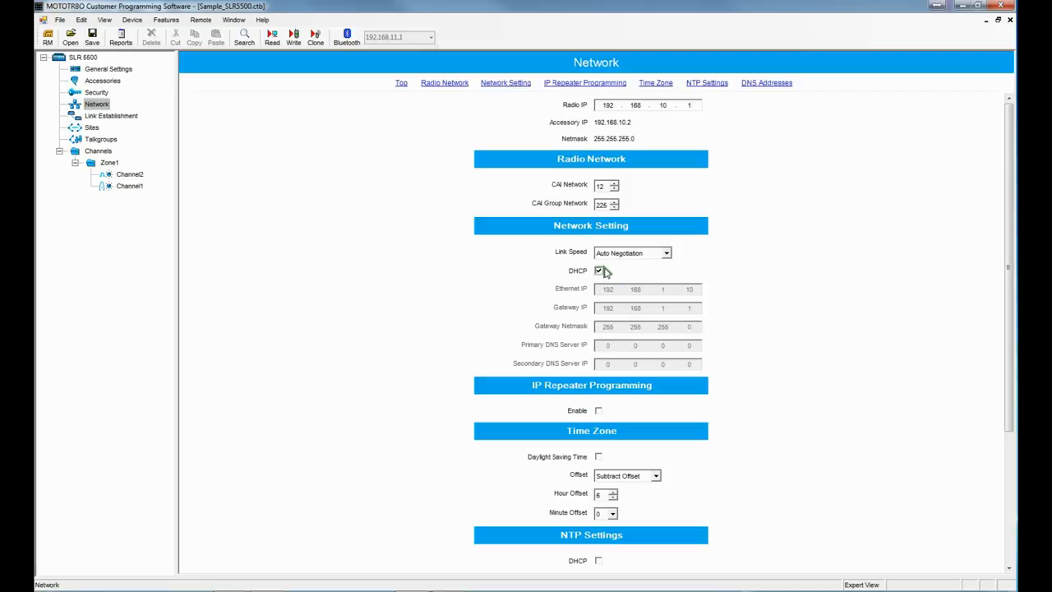
pyautogui.moveTo(598, 270)
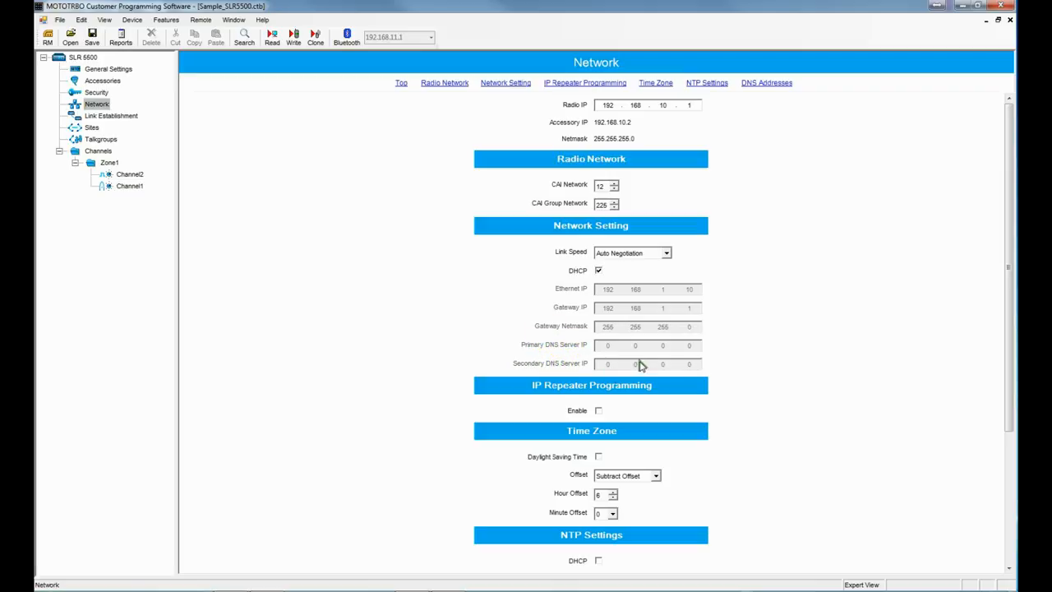
pyautogui.moveTo(725, 366)
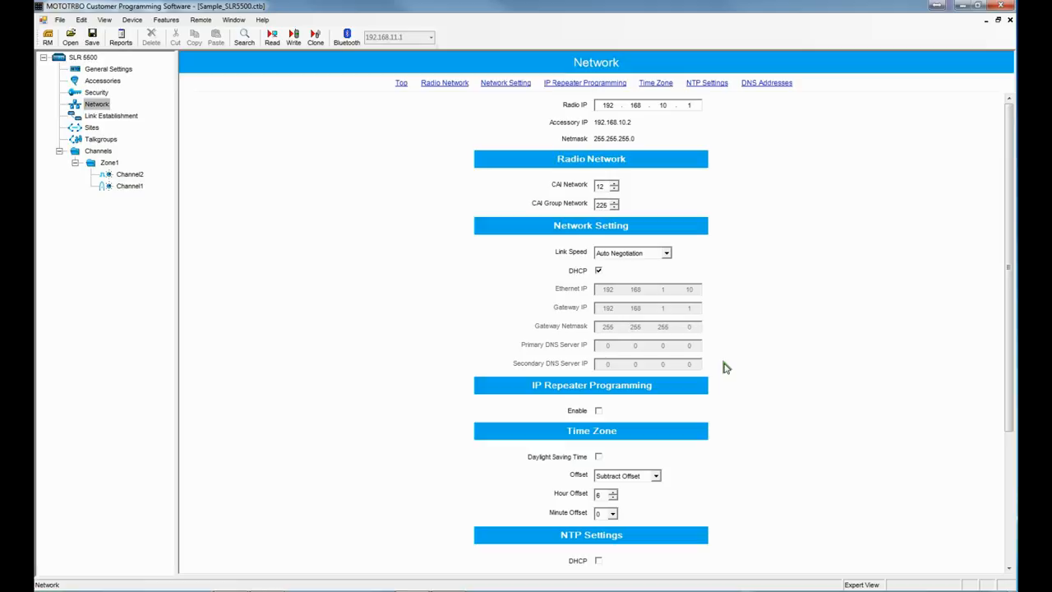
pyautogui.moveTo(735, 346)
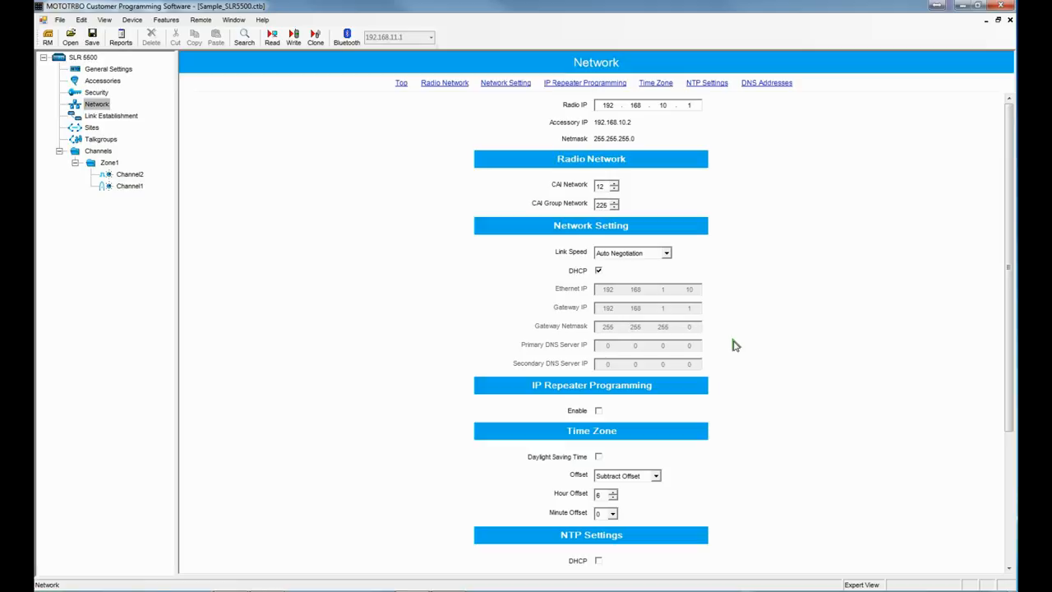
pyautogui.scroll(-3)
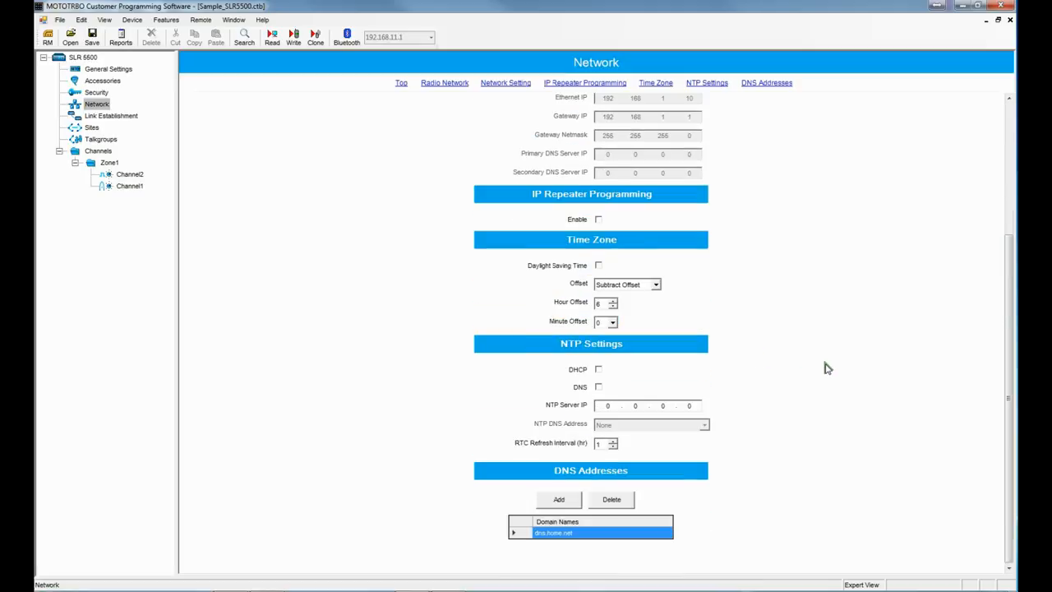
pyautogui.moveTo(118, 121)
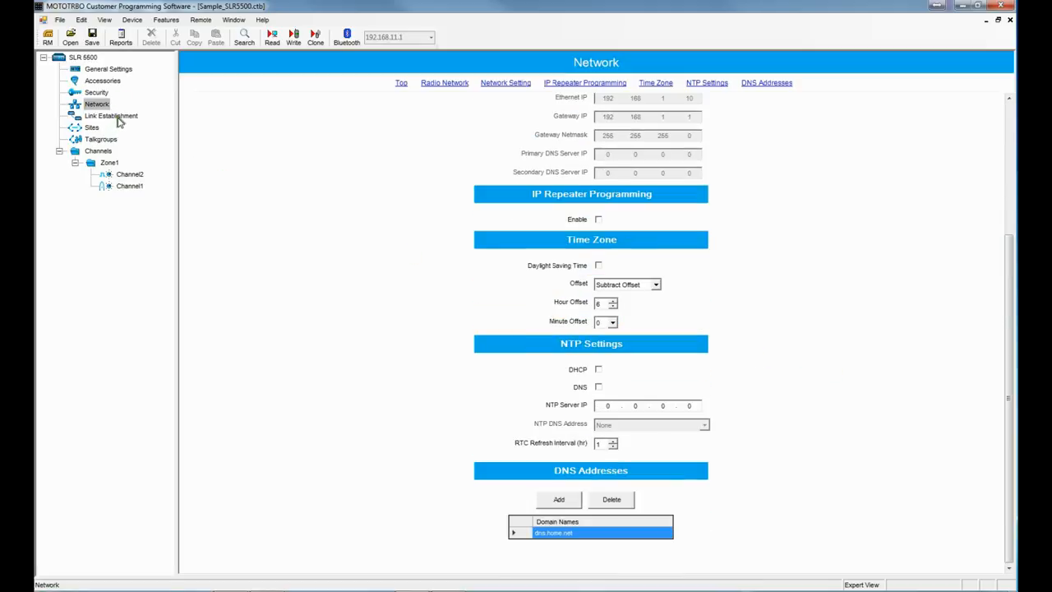
# - Show the Link Establishment page with Link Type still set to Master
pyautogui.click(111, 116)
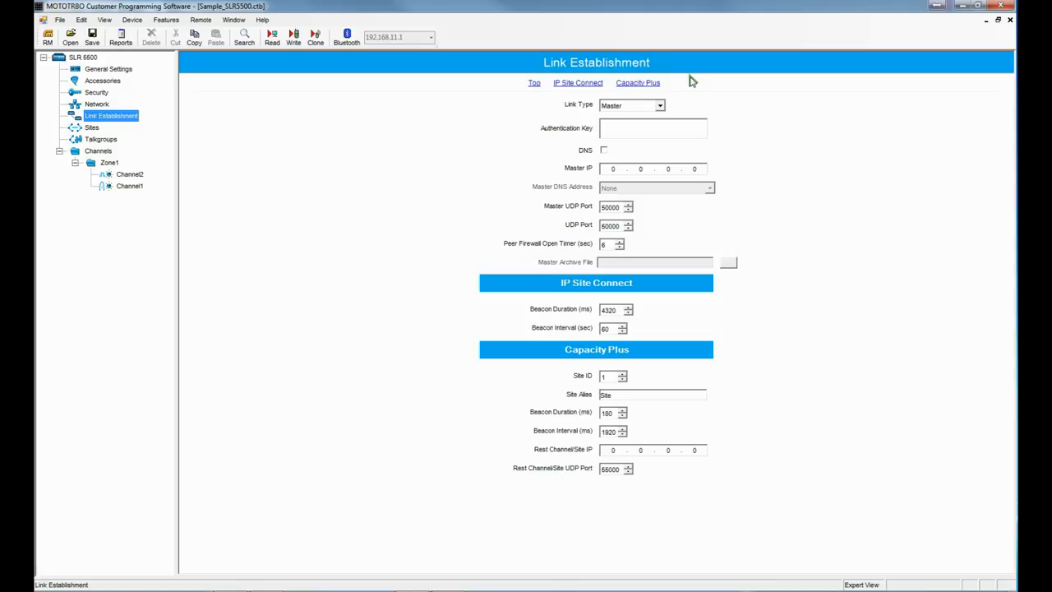
pyautogui.moveTo(572, 107)
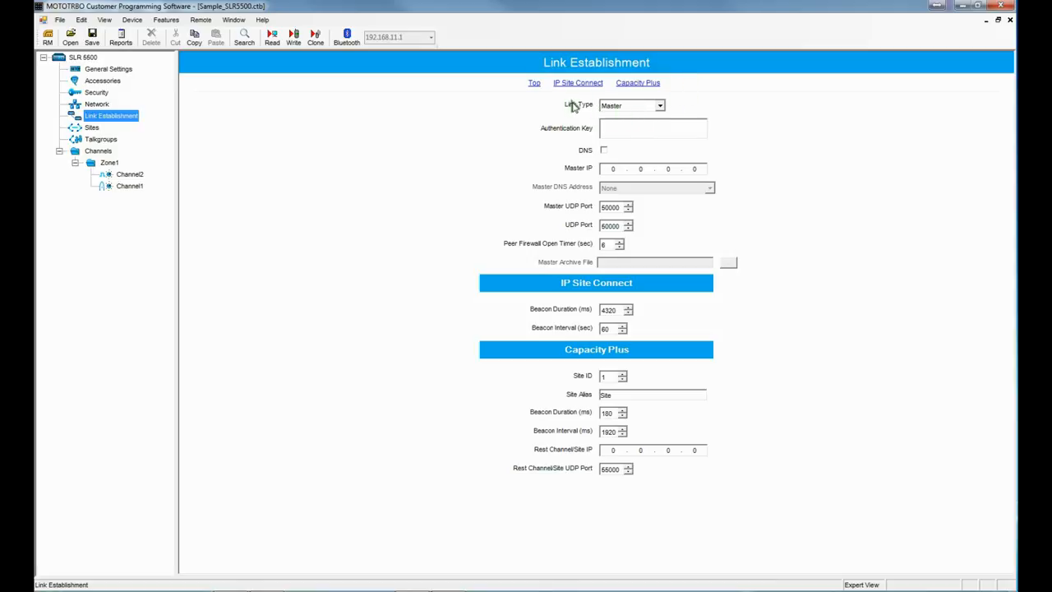
pyautogui.moveTo(651, 108)
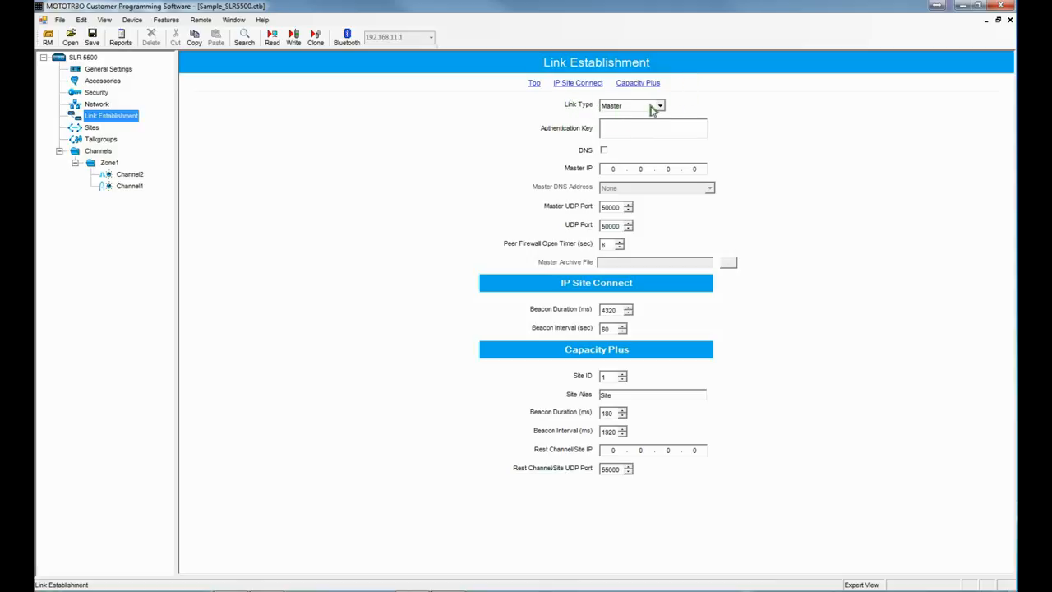
pyautogui.moveTo(691, 181)
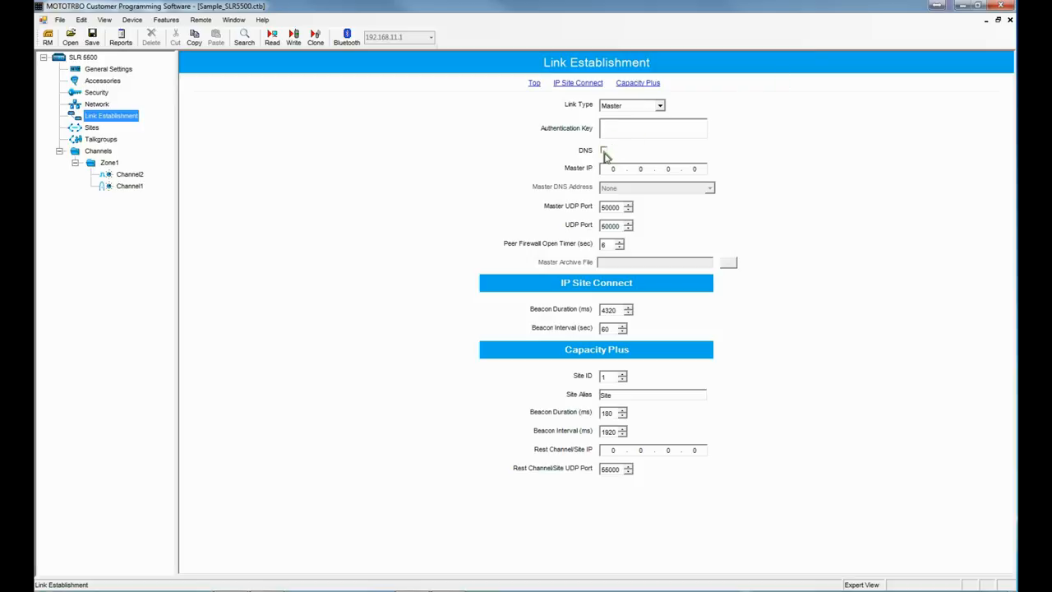
# - Enable DNS for the master link and choose dns.home.net as the Master DNS Address
pyautogui.click(605, 150)
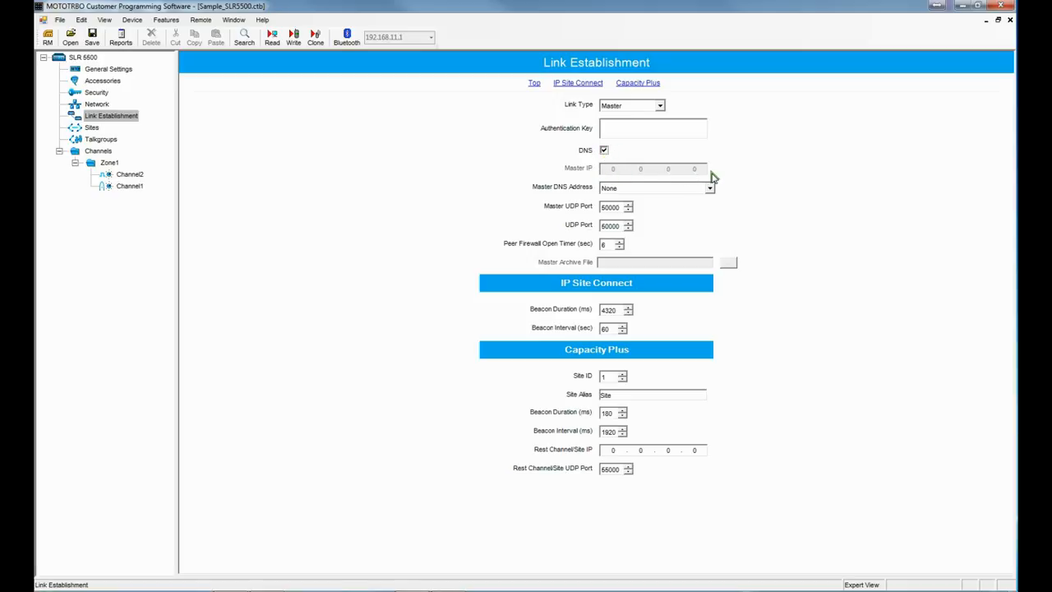
pyautogui.moveTo(587, 193)
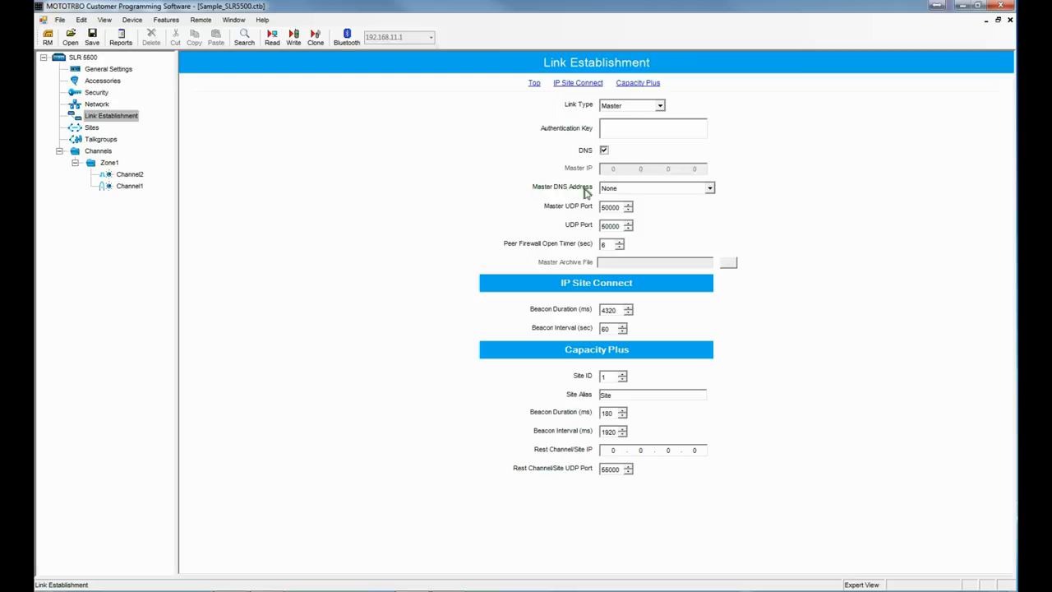
pyautogui.click(709, 187)
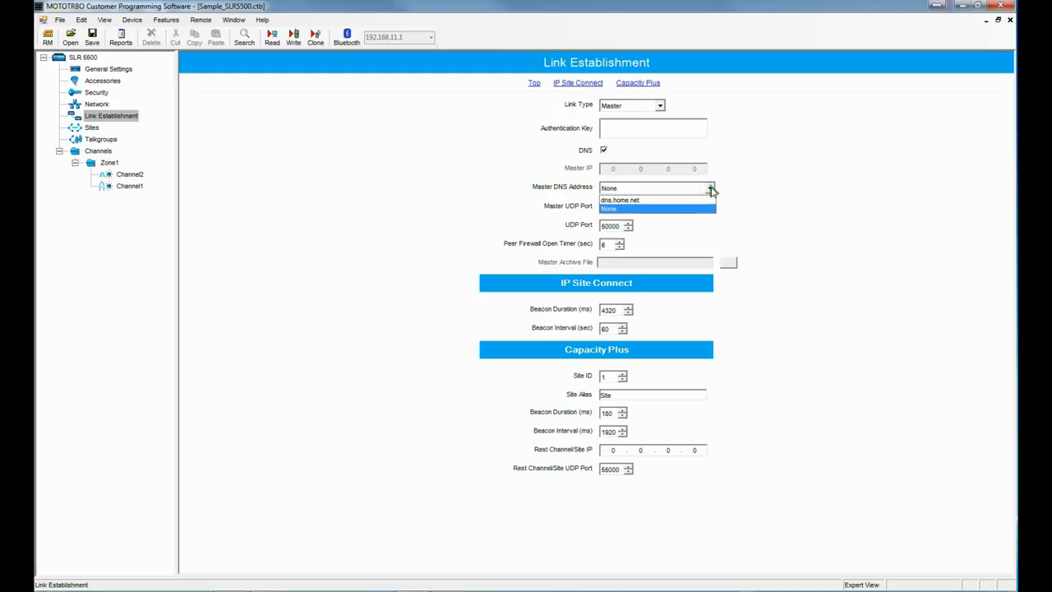
pyautogui.click(619, 200)
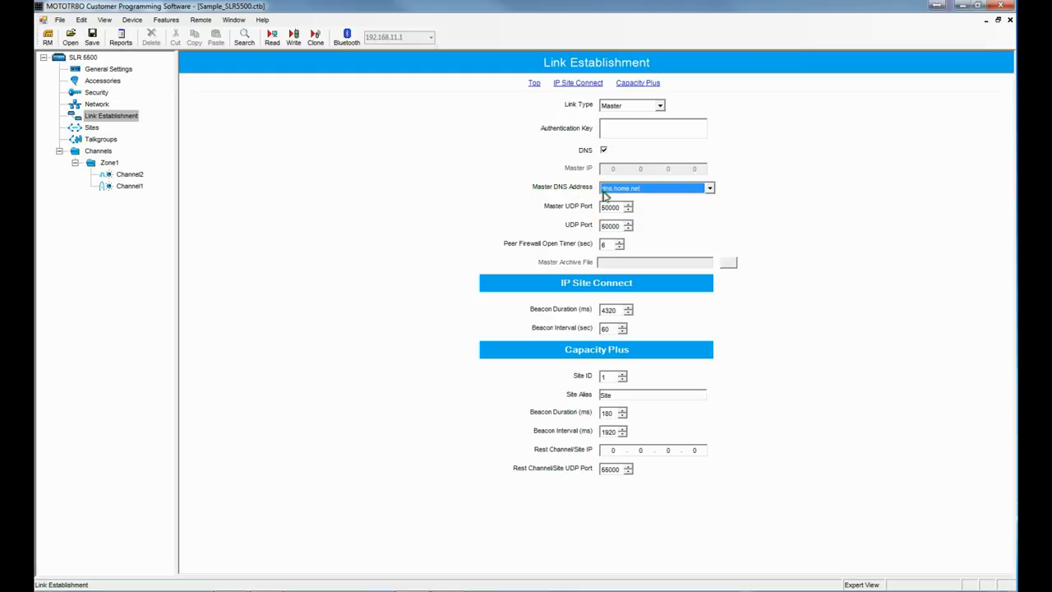
pyautogui.write('dns.home.net')
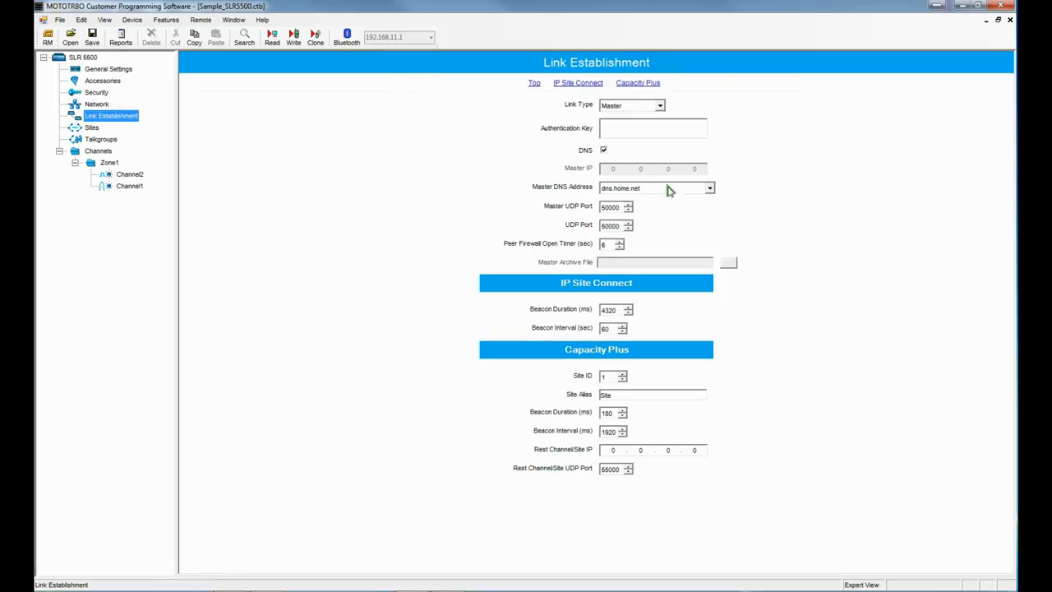
pyautogui.moveTo(668, 197)
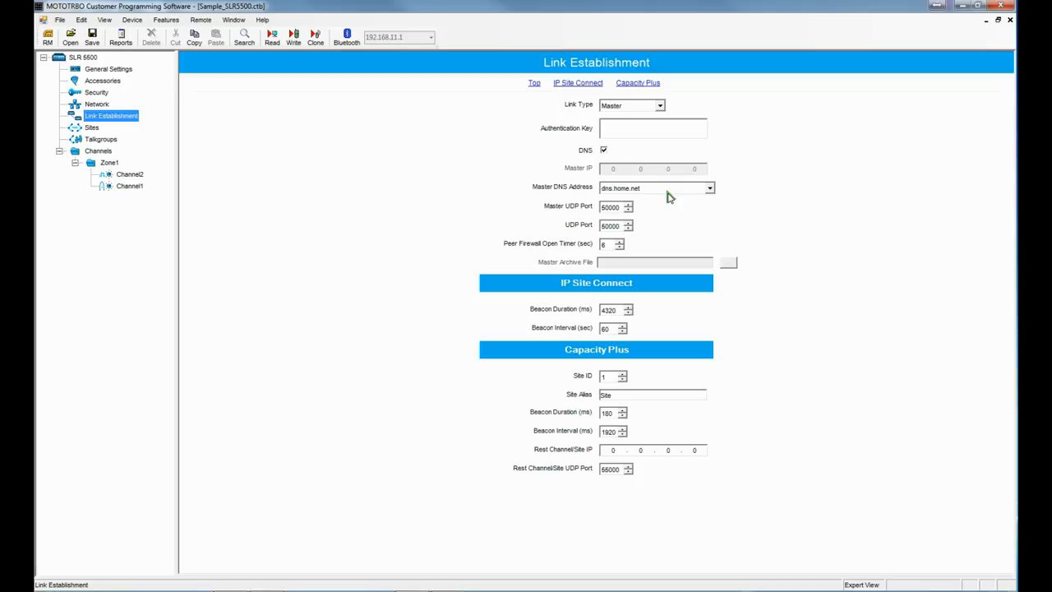
pyautogui.moveTo(562, 360)
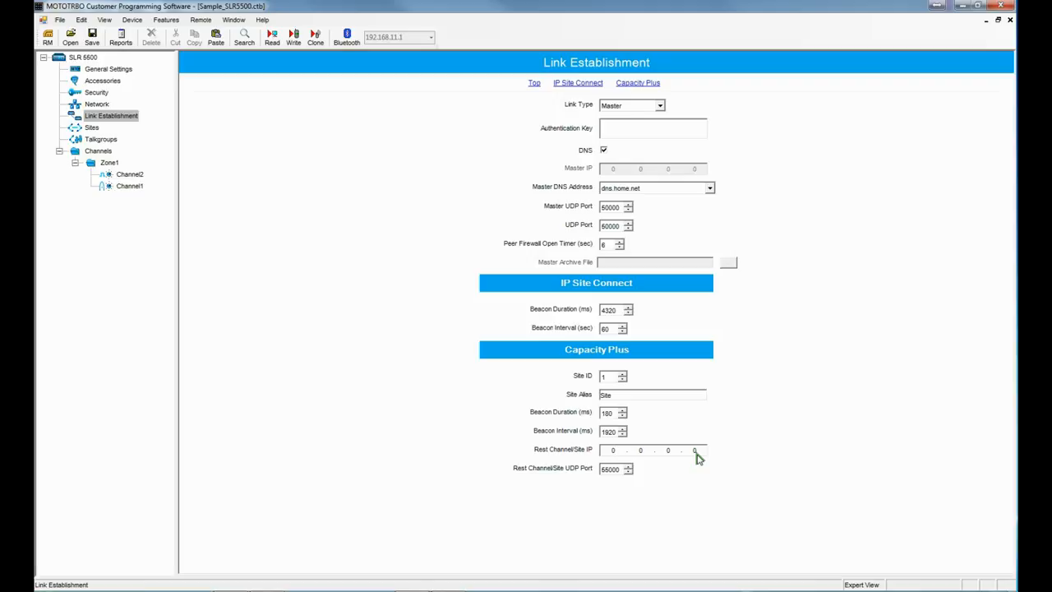
pyautogui.click(612, 450)
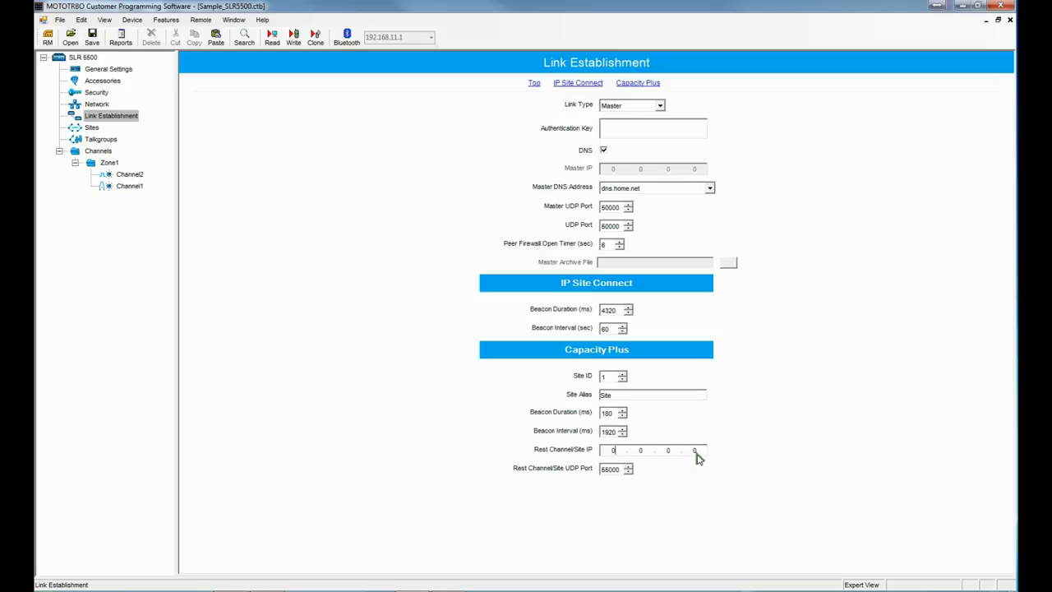